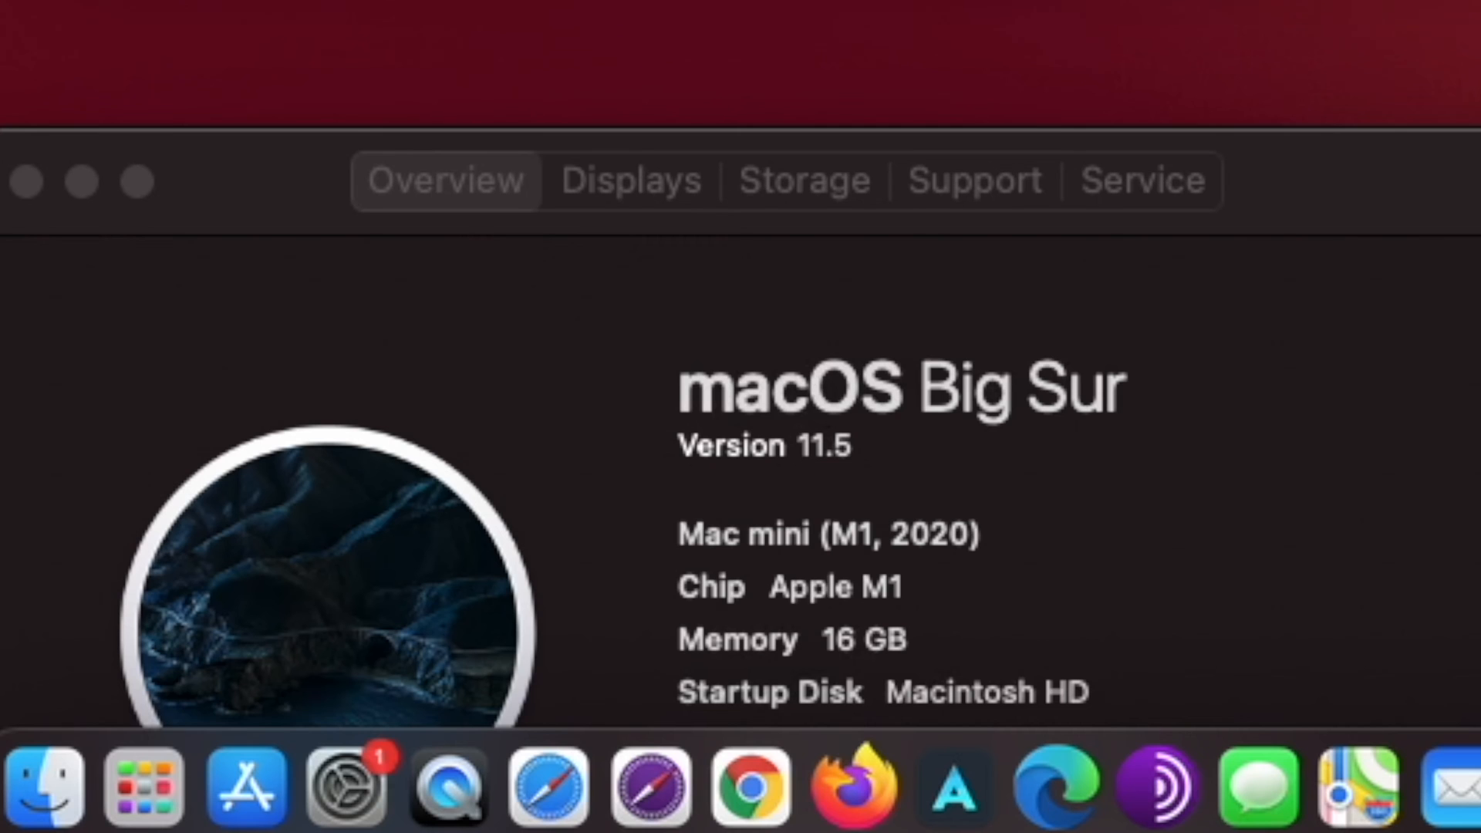
- Open System Preferences from the Apple menu
click(50, 22)
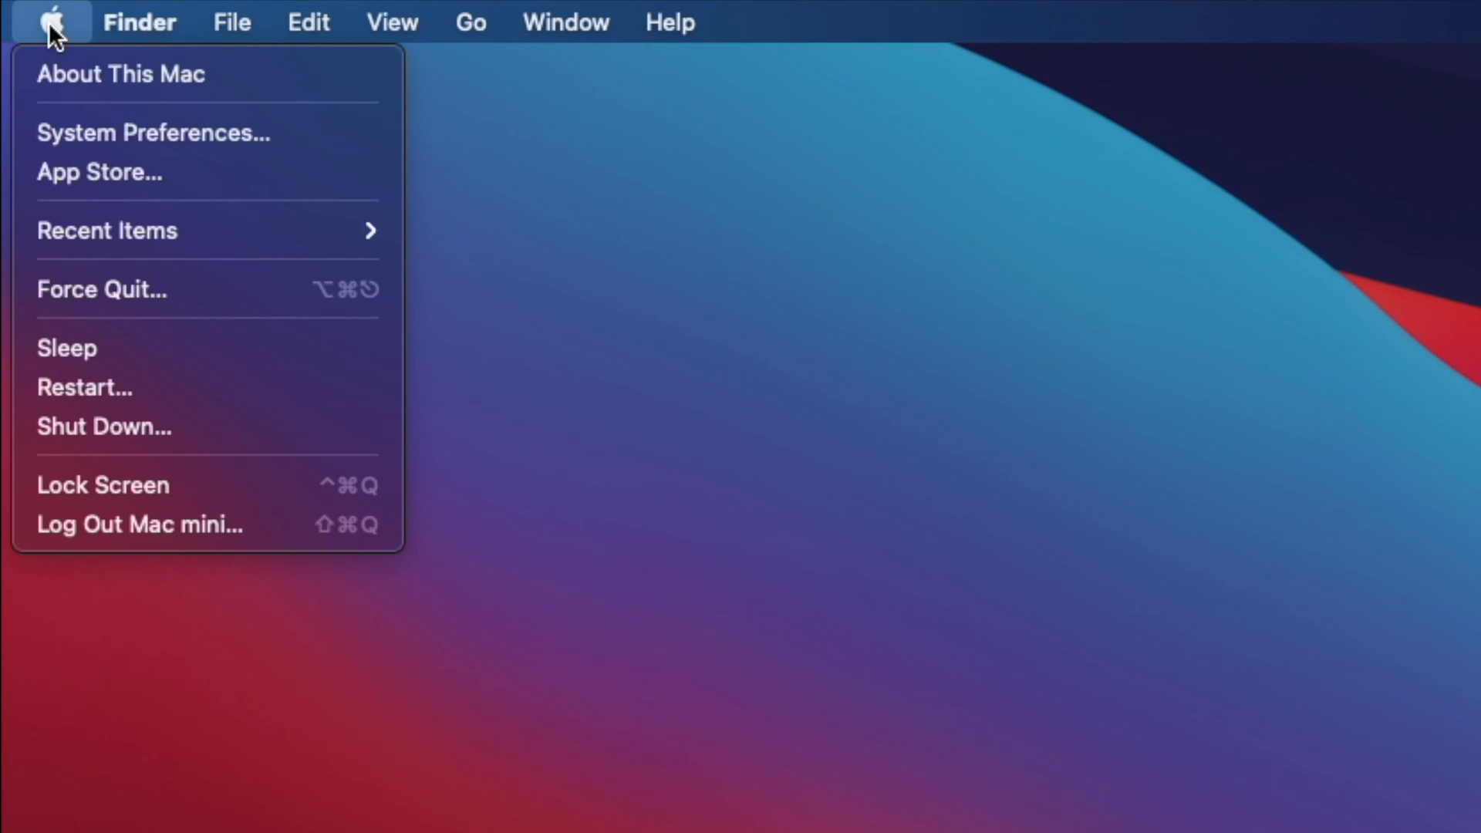
mouse_move(59, 106)
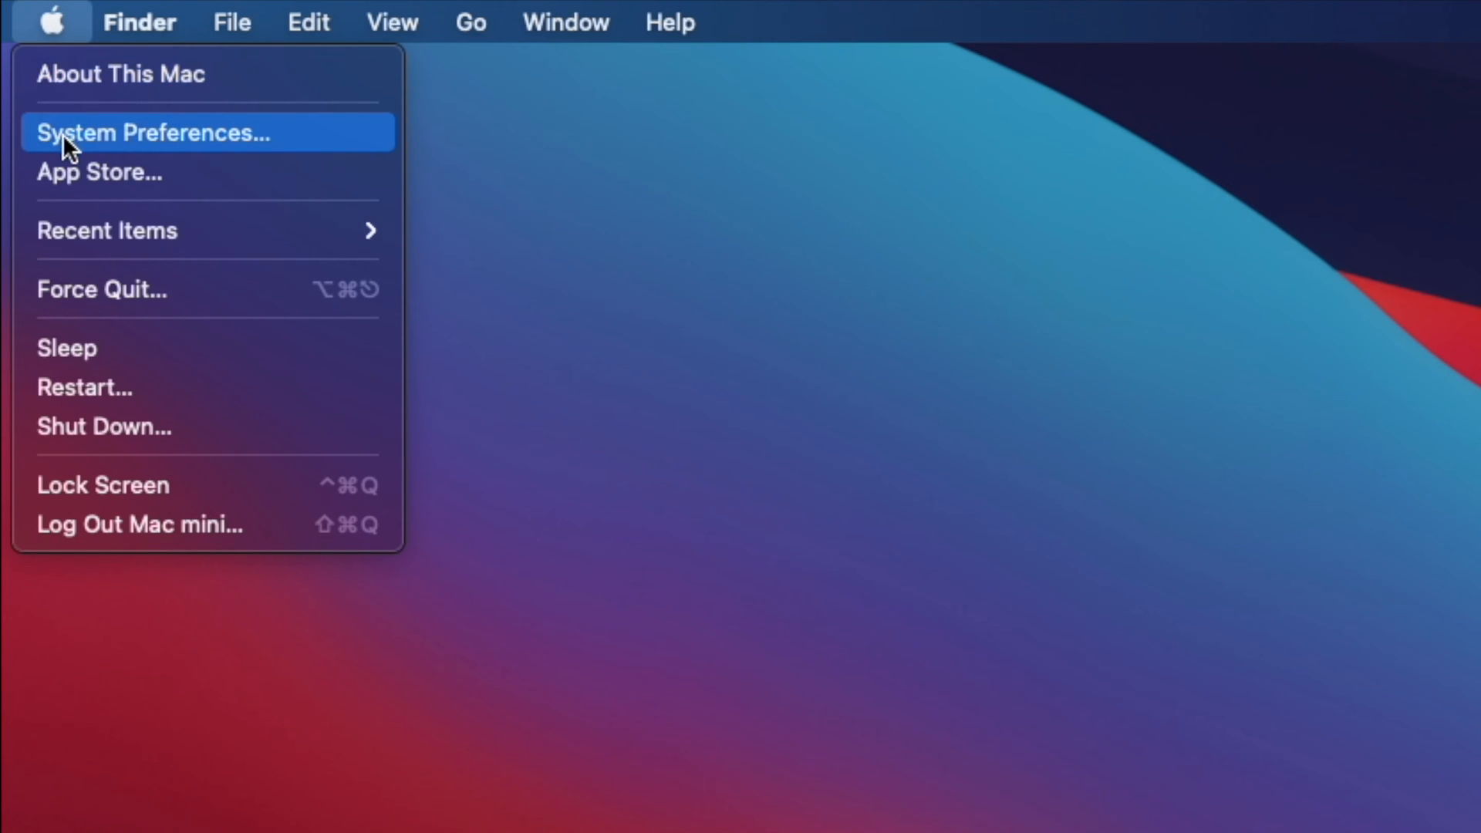
mouse_move(173, 155)
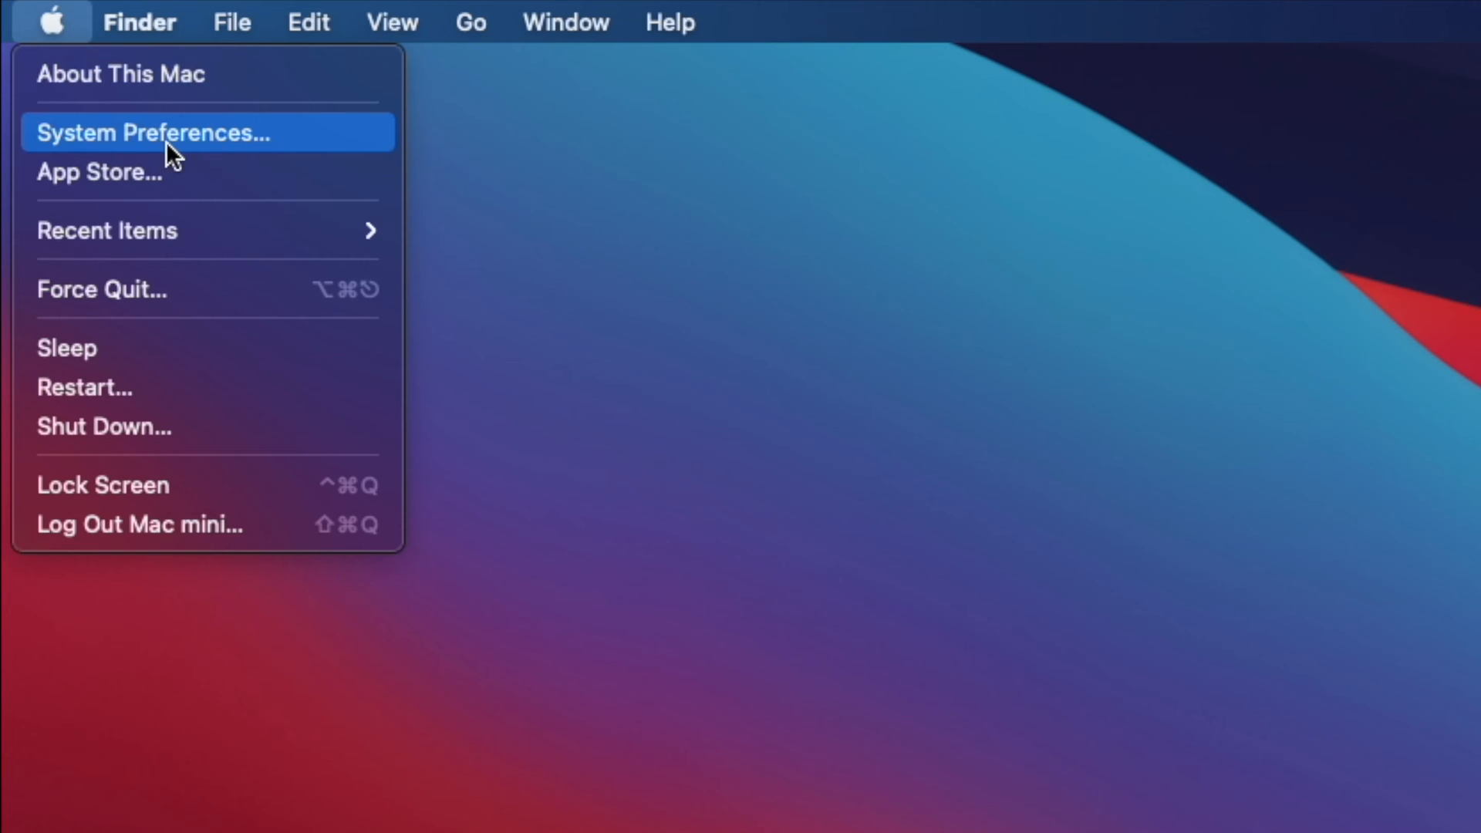
mouse_move(168, 163)
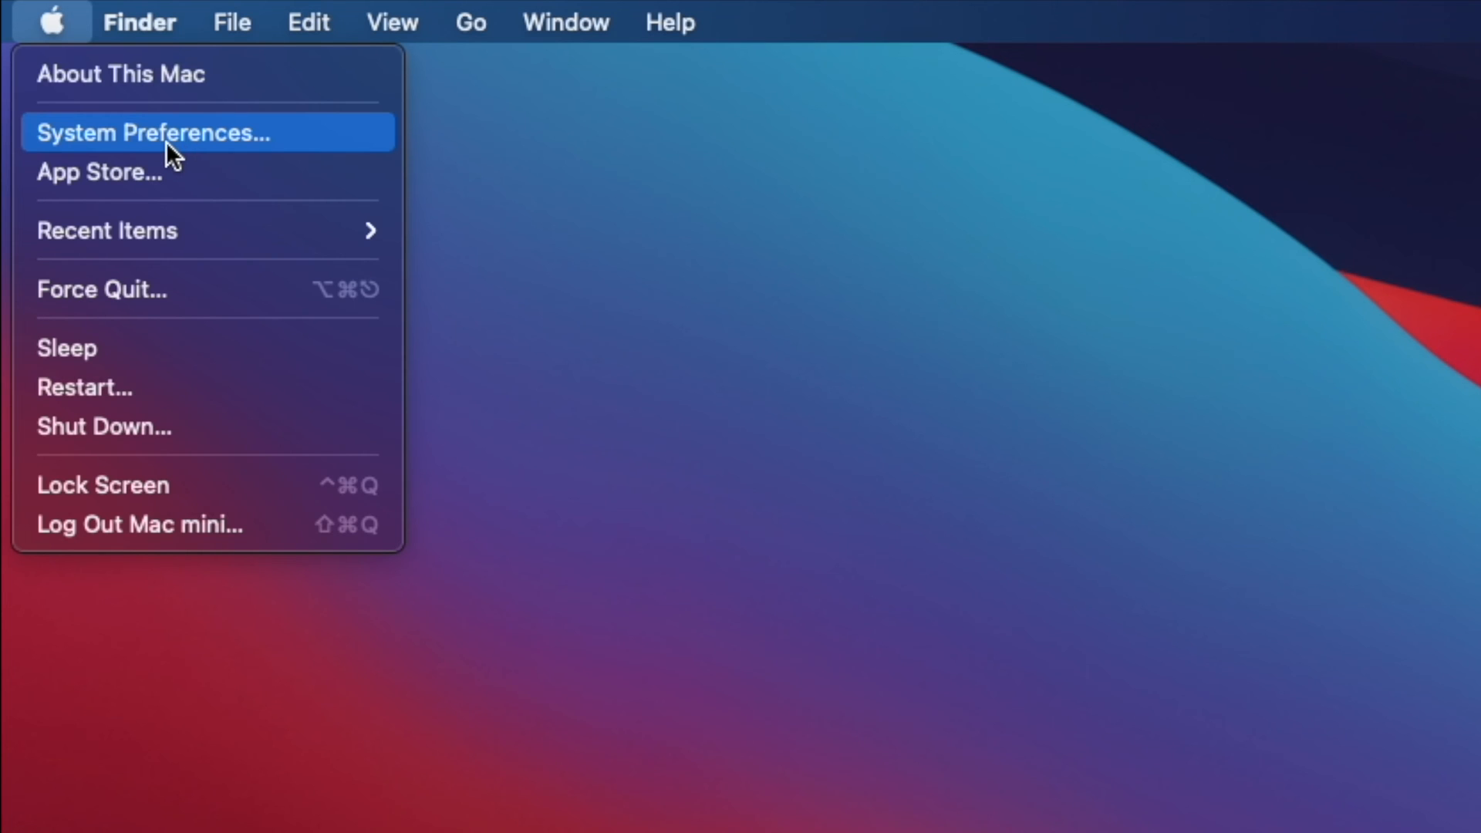
click(152, 132)
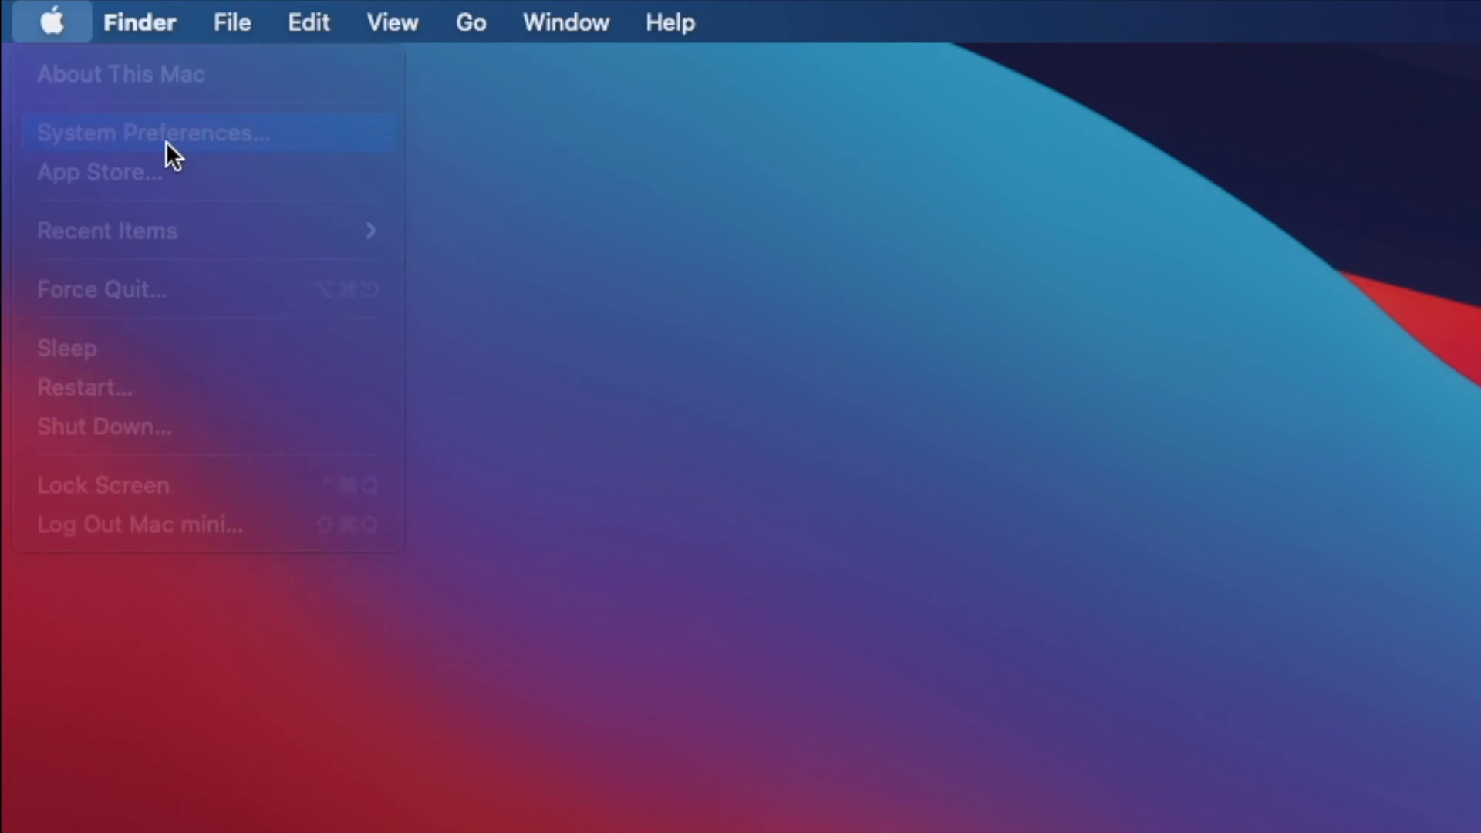
click(153, 132)
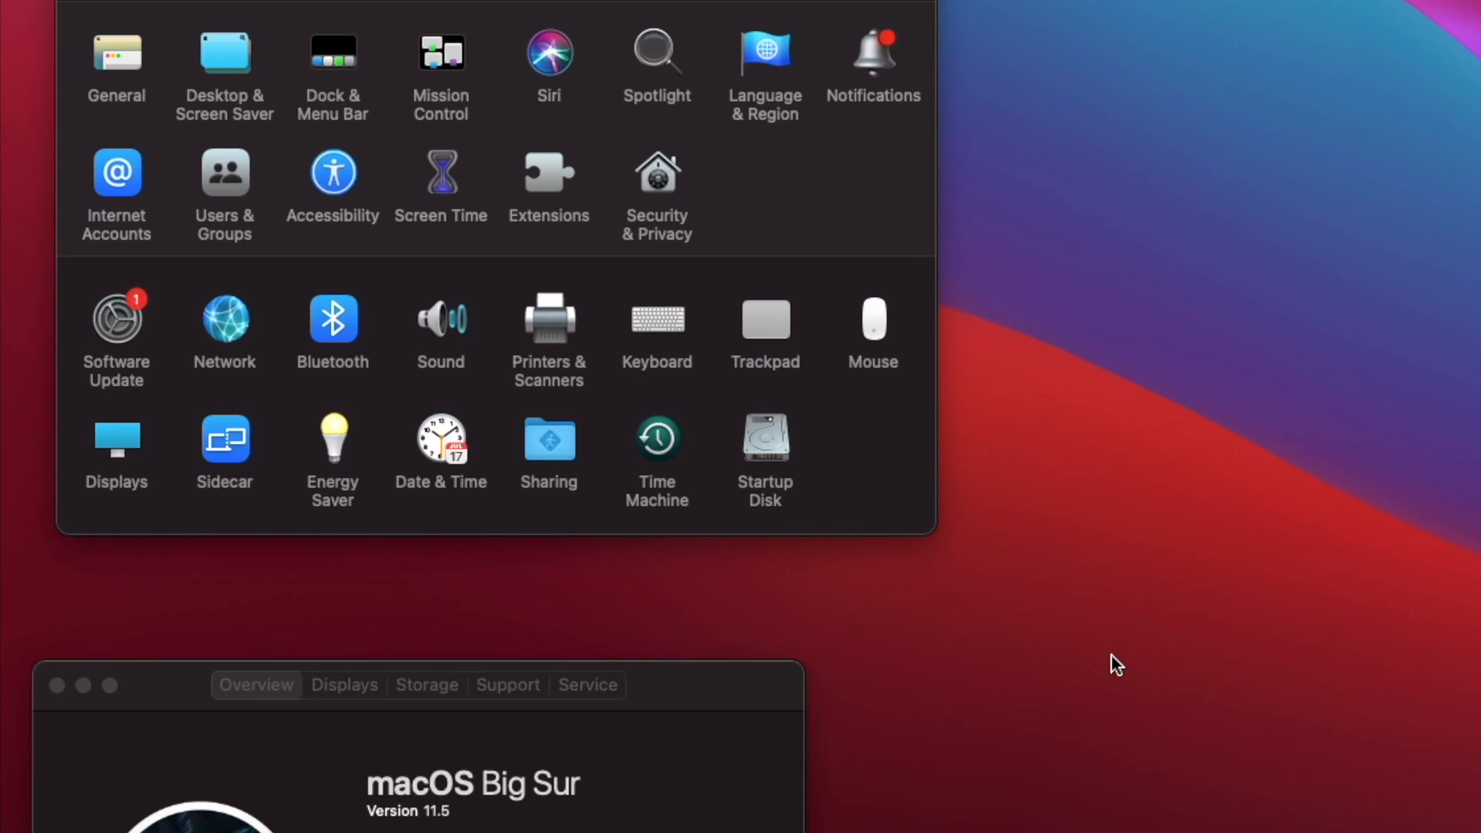
mouse_move(132, 342)
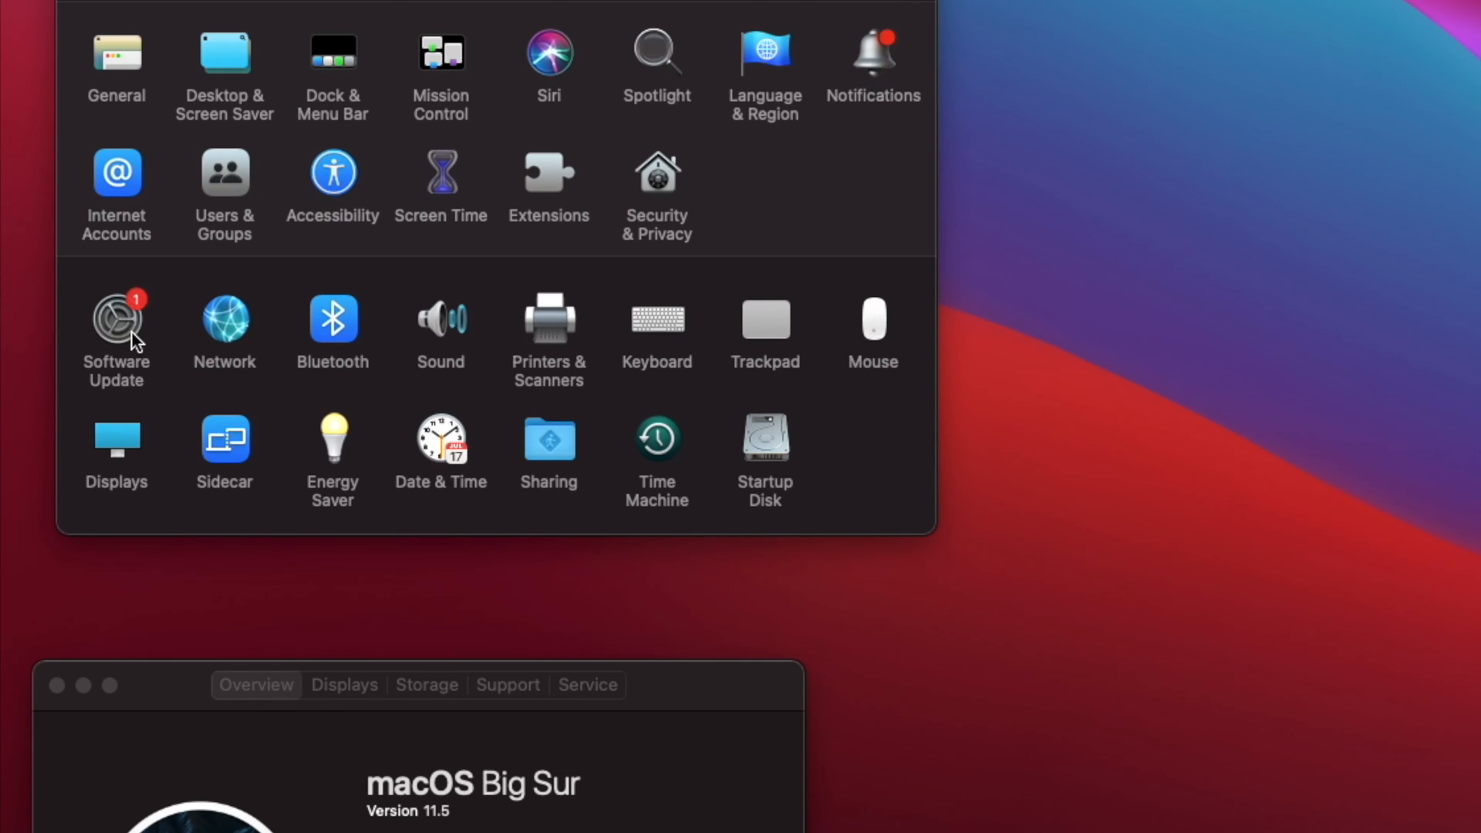
- Install macOS Big Sur 11.5.1 from Software Update and agree to its license
click(117, 320)
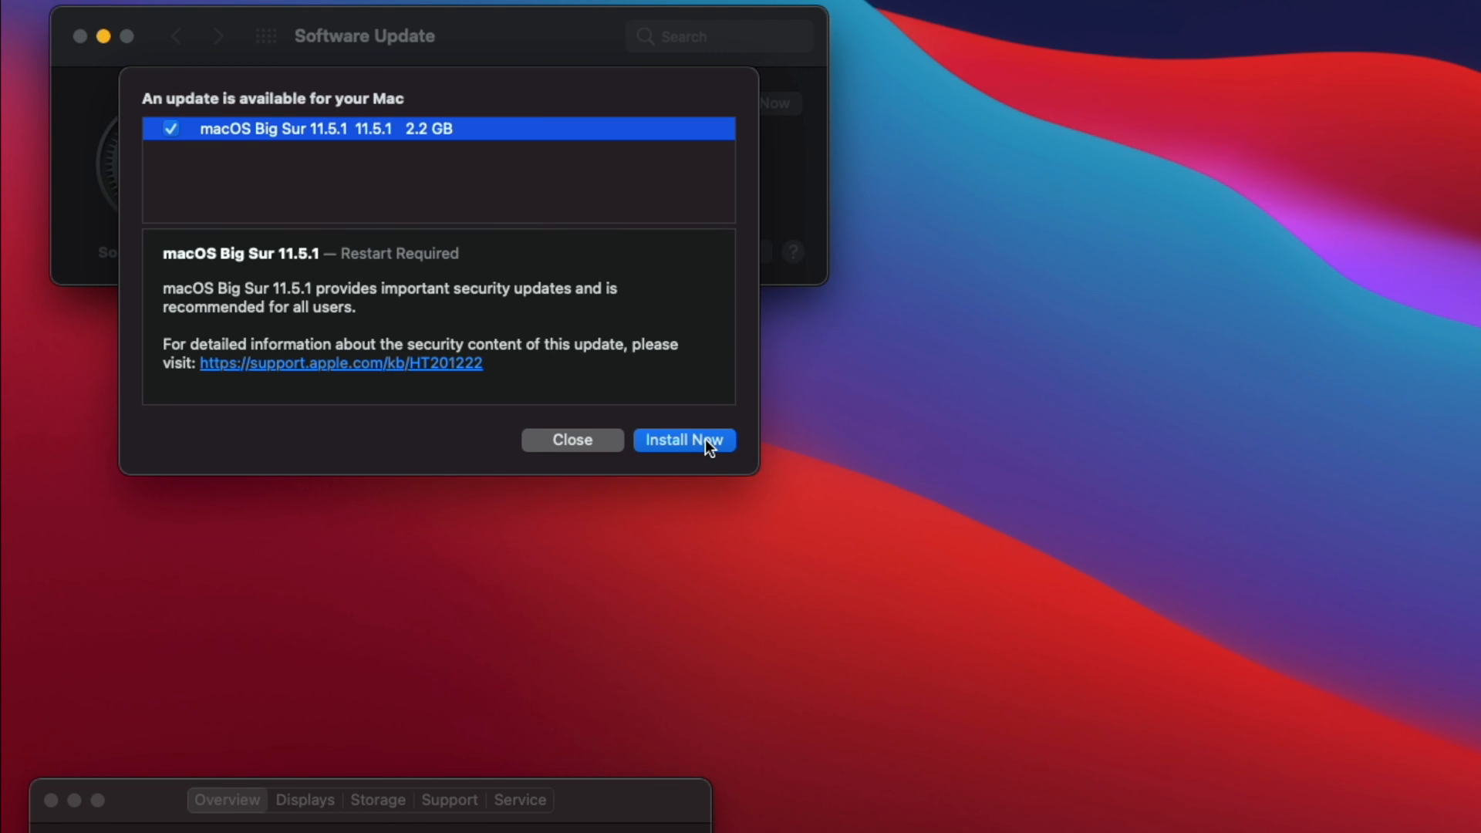
click(684, 439)
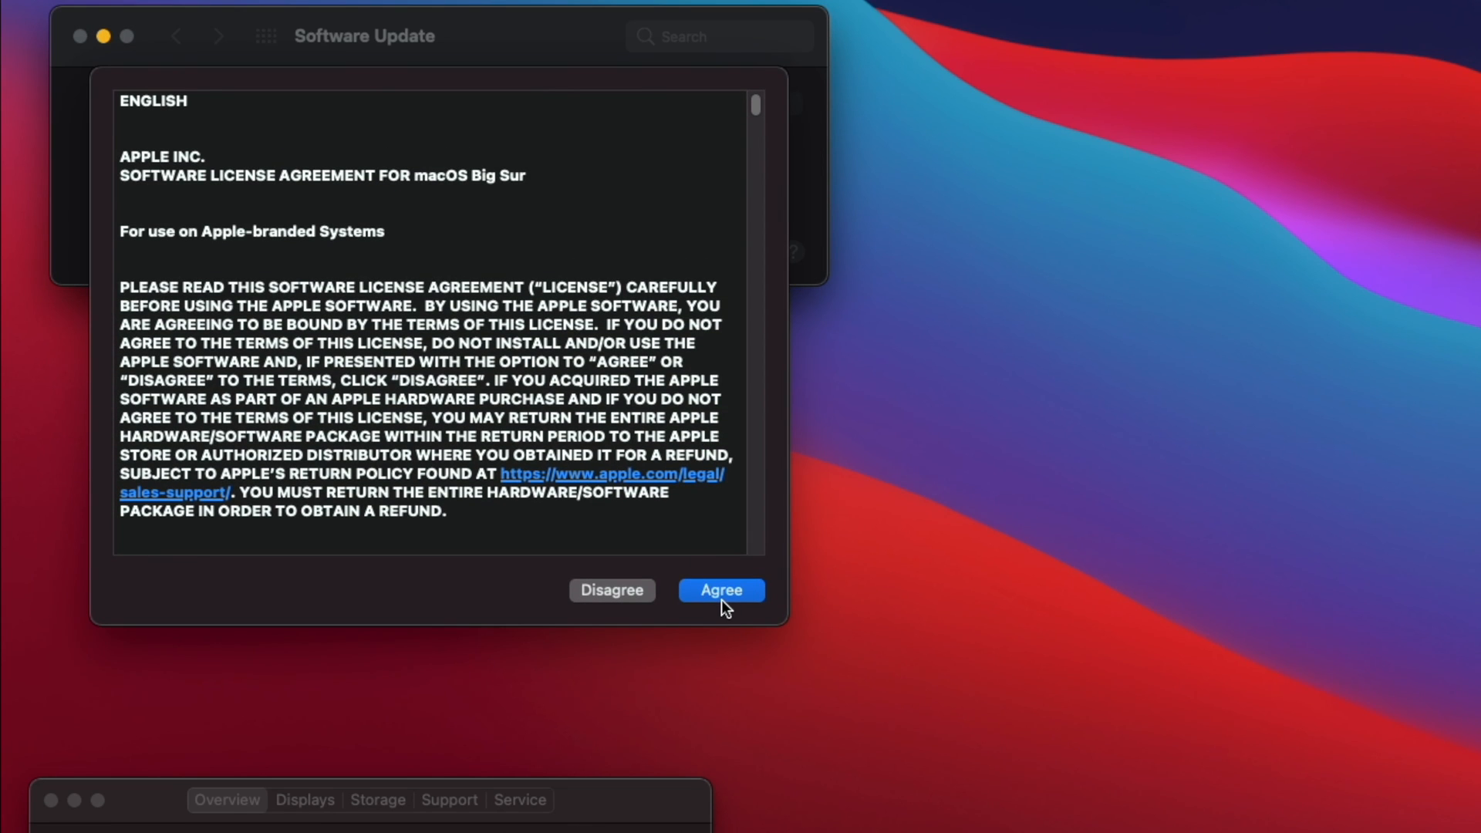
click(720, 590)
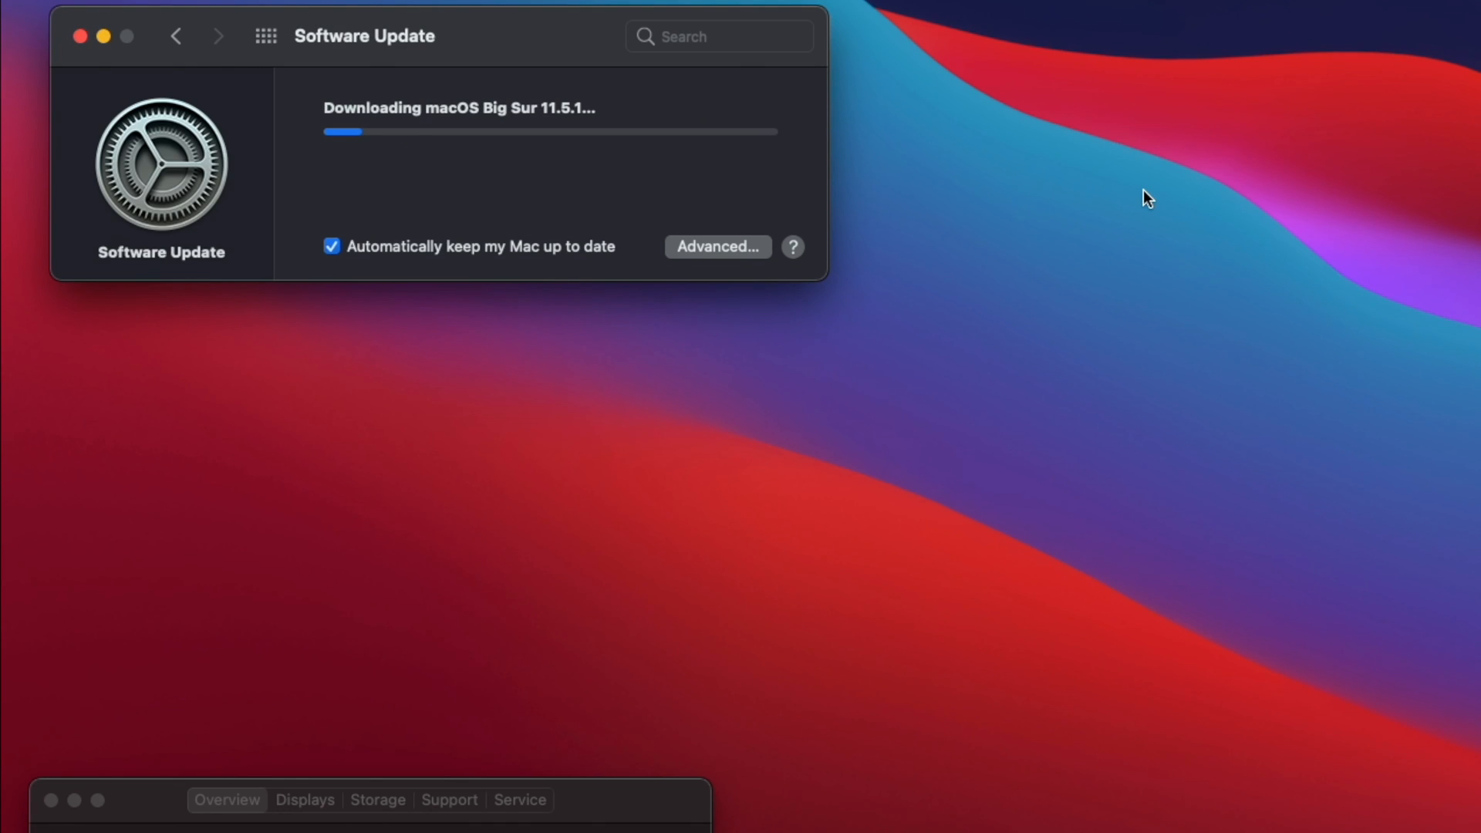